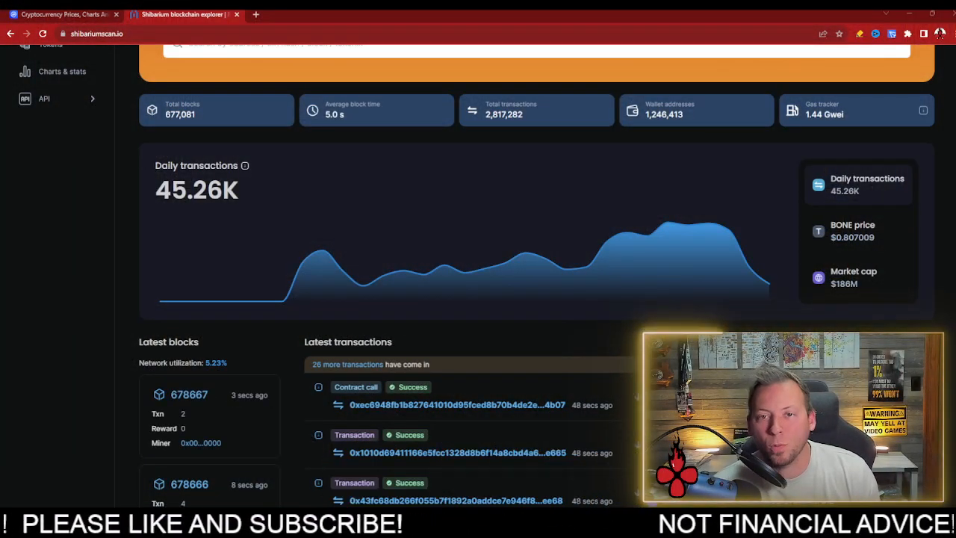
mouse_move(606, 240)
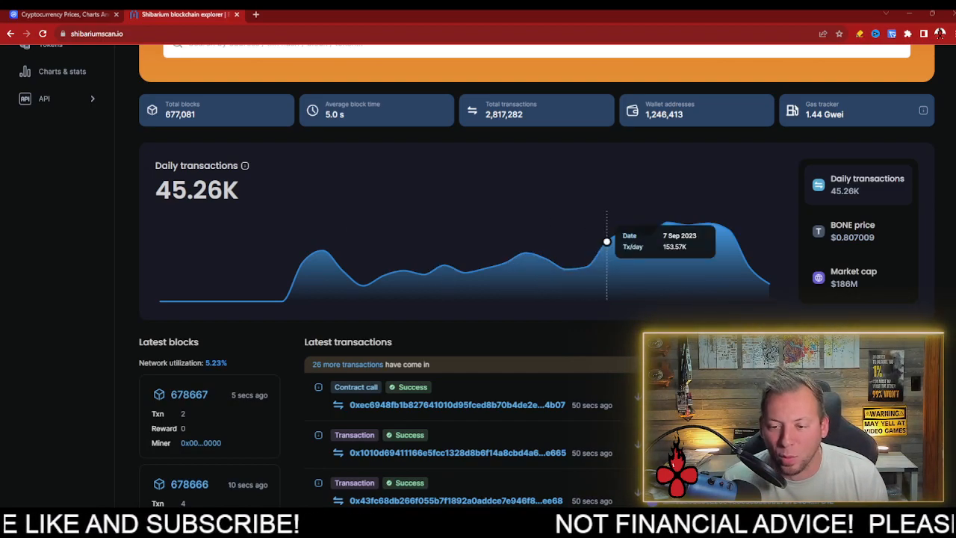
mouse_move(728, 230)
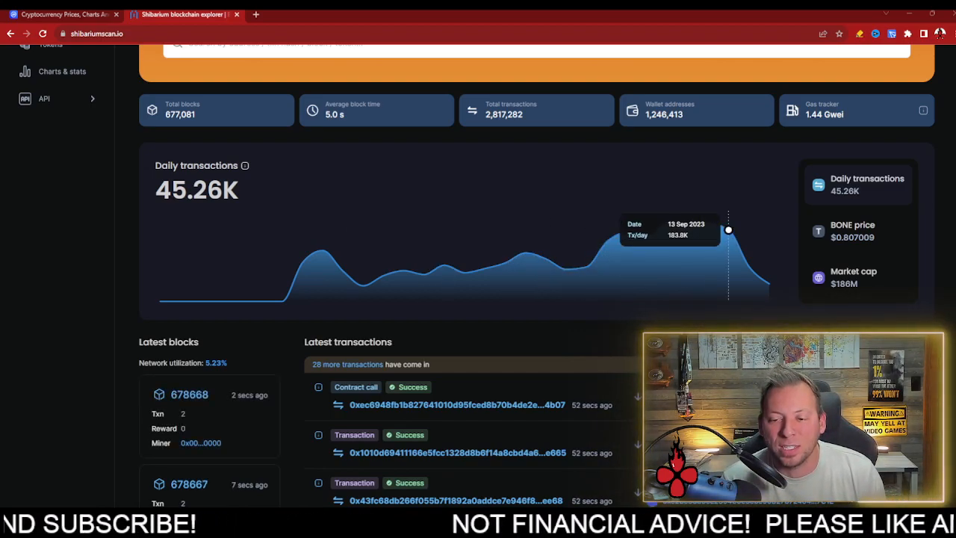
mouse_move(767, 284)
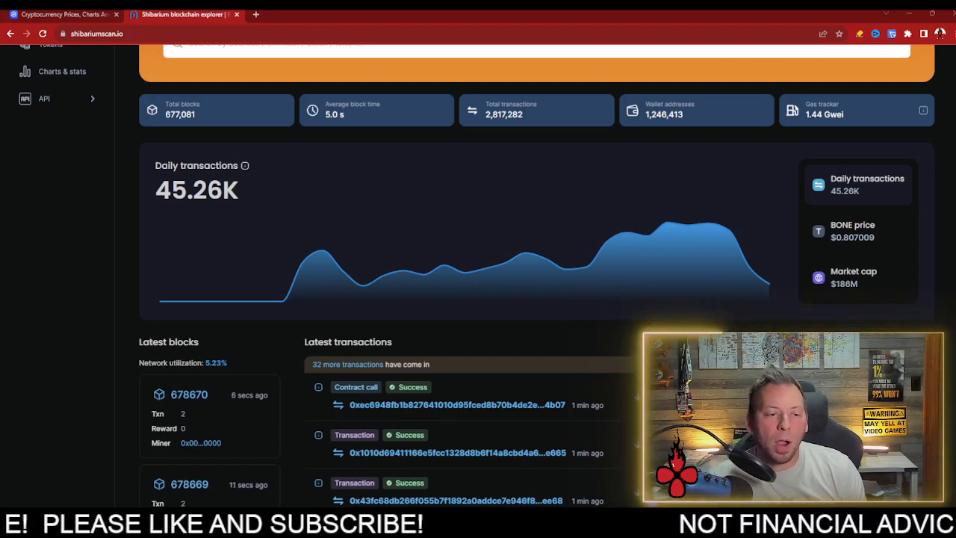
Review the Active accounts chart on Charts & stats, then return to the summary totals
click(63, 72)
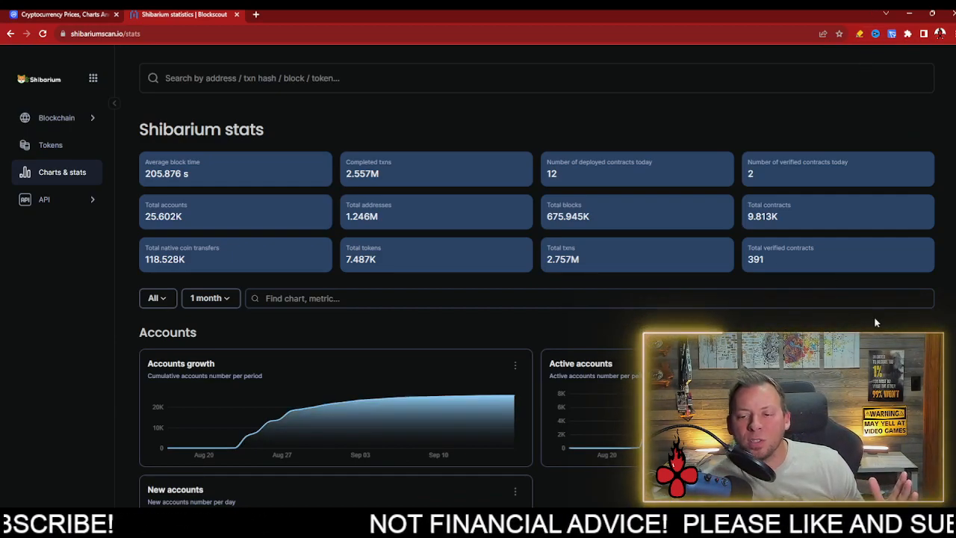
mouse_move(882, 275)
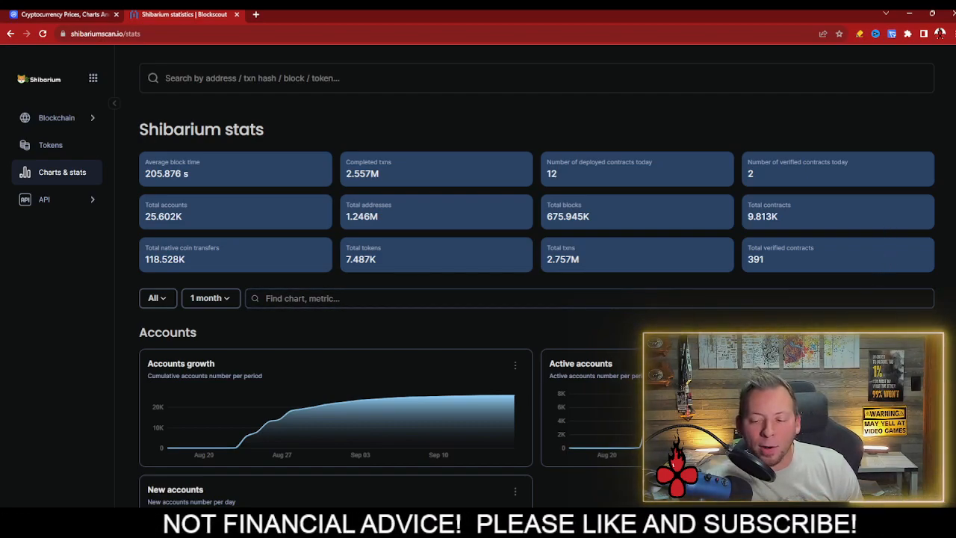
scroll(down, 3)
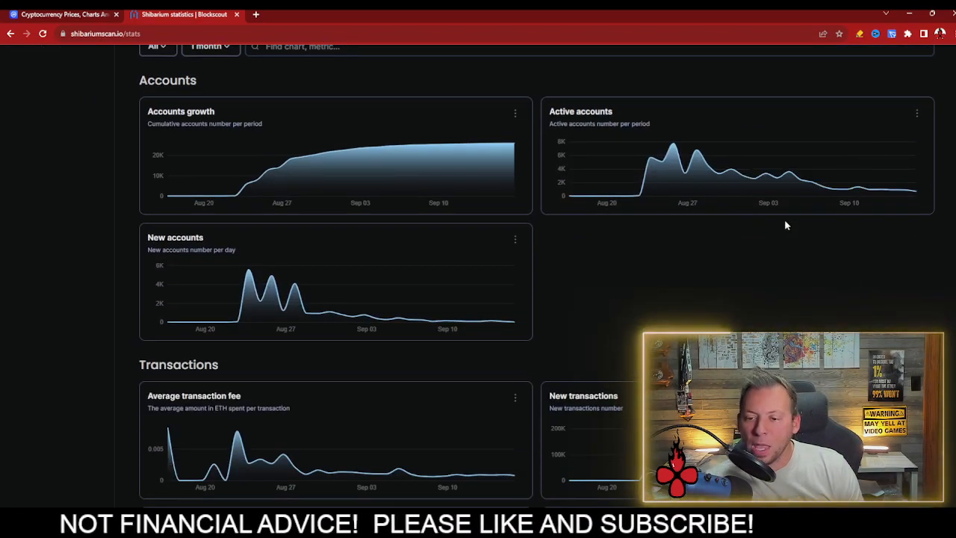
mouse_move(833, 191)
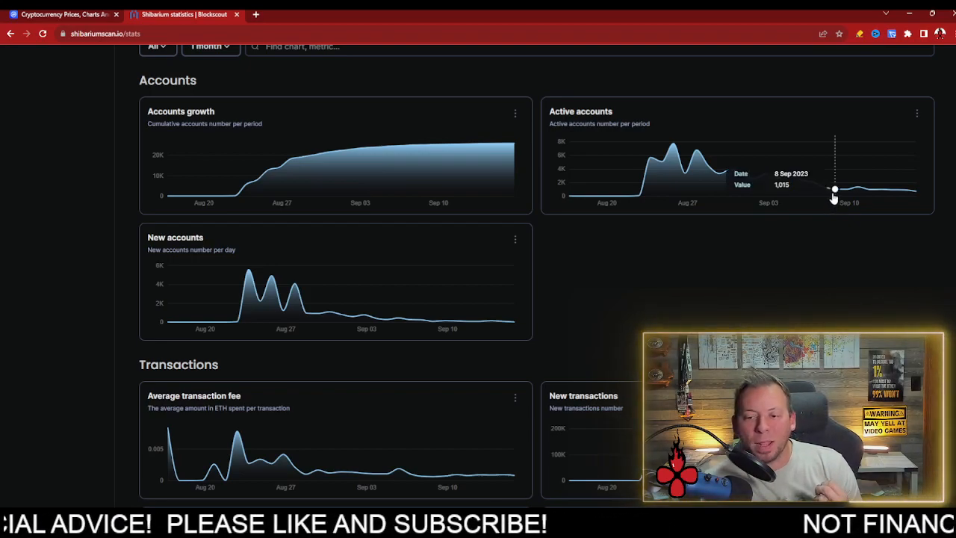
mouse_move(905, 191)
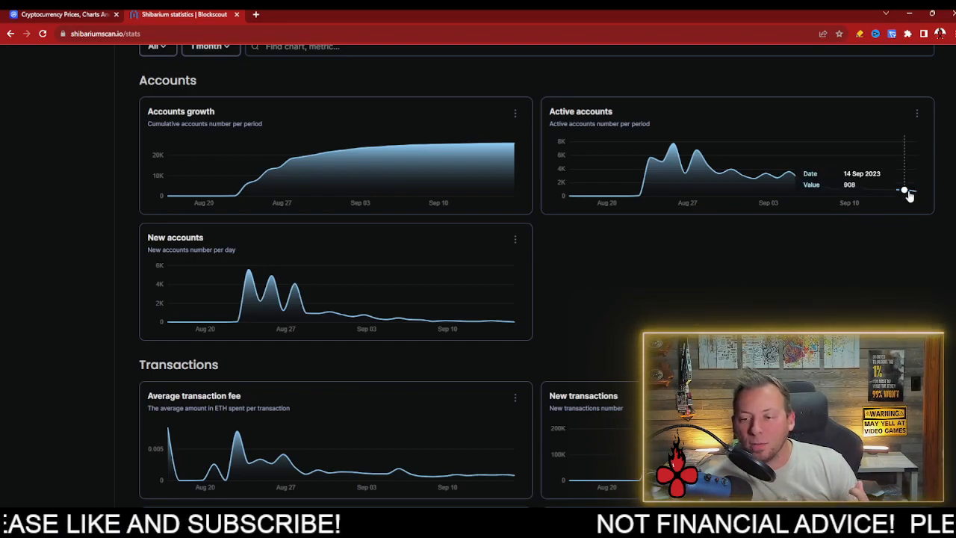
mouse_move(914, 194)
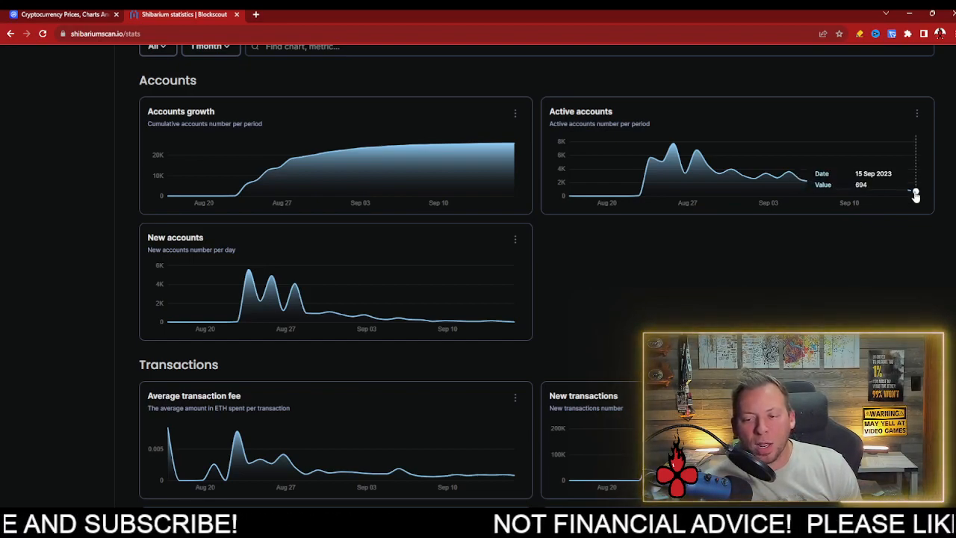
mouse_move(914, 209)
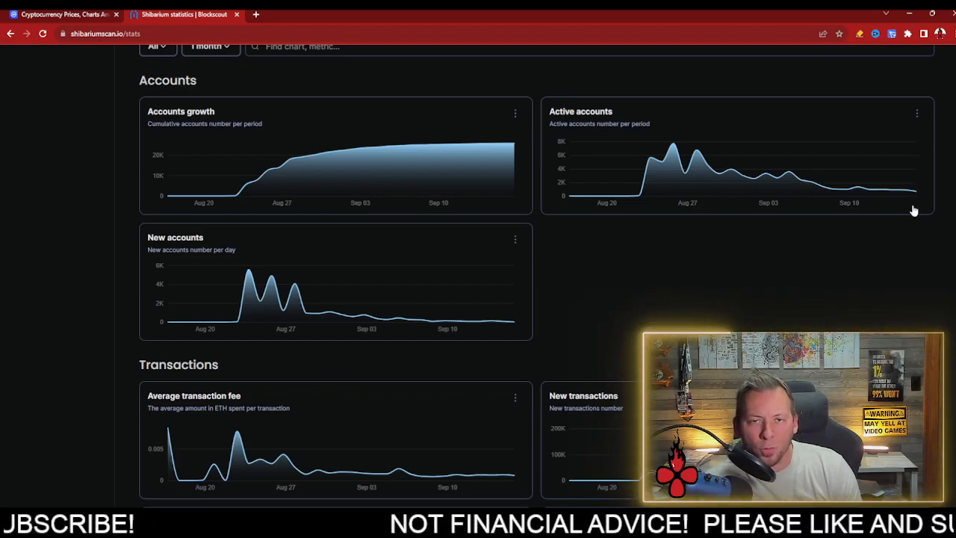
mouse_move(866, 242)
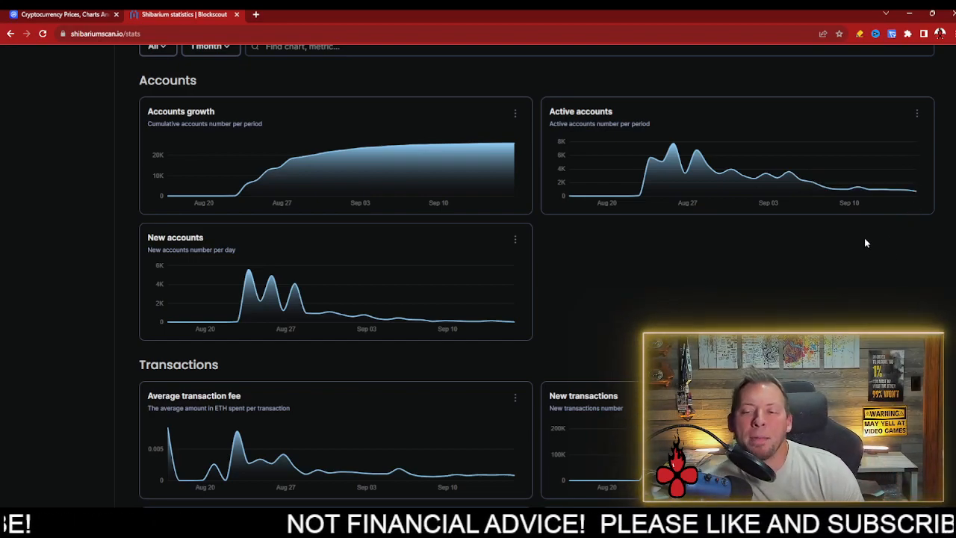
mouse_move(793, 300)
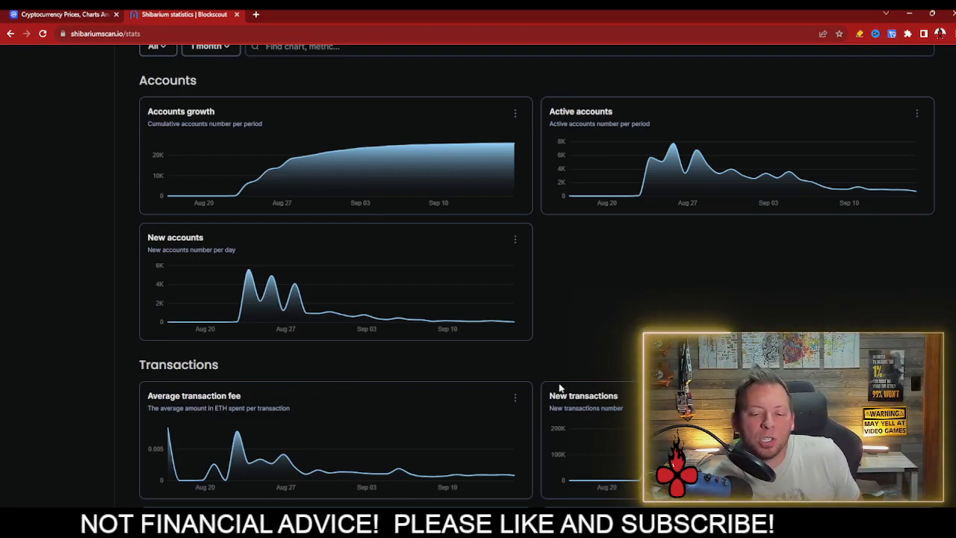
mouse_move(605, 375)
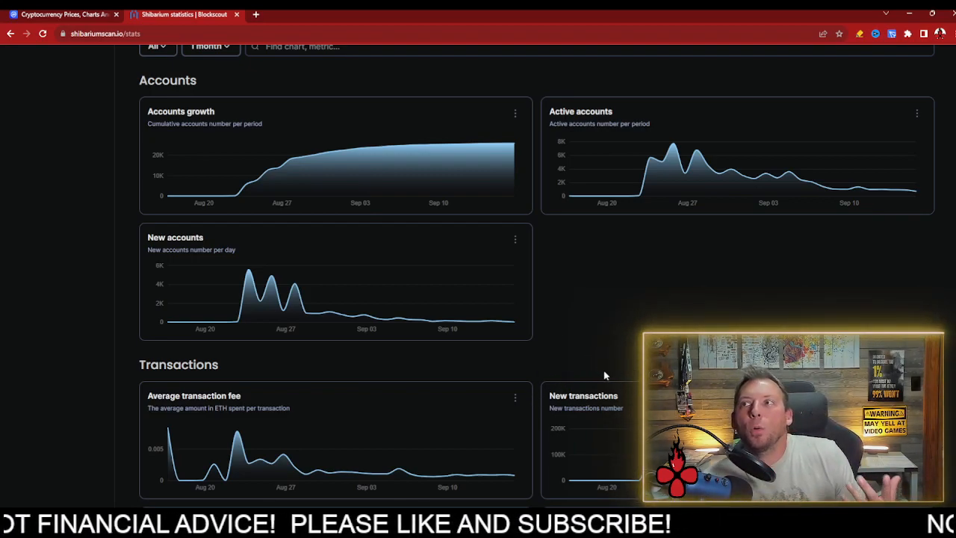
scroll(up, 3)
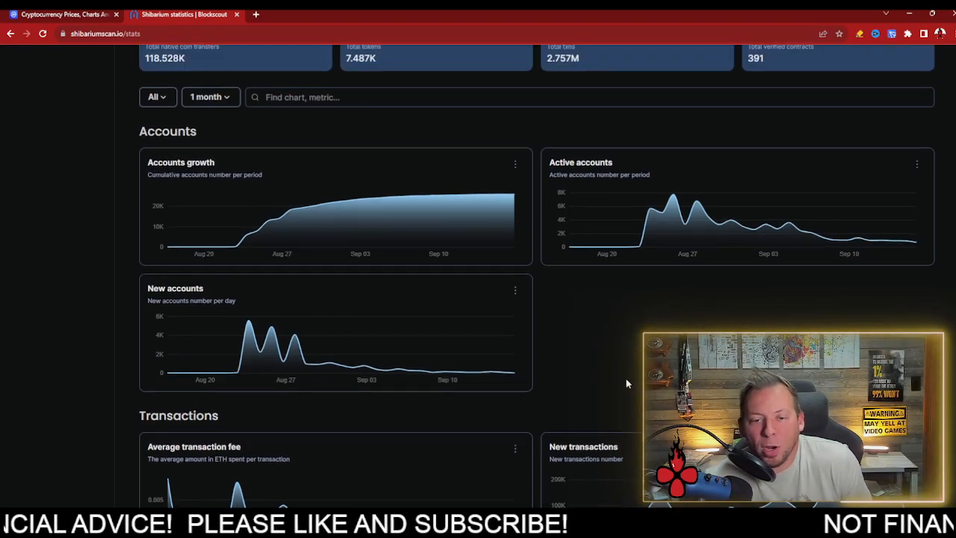
scroll(up, 3)
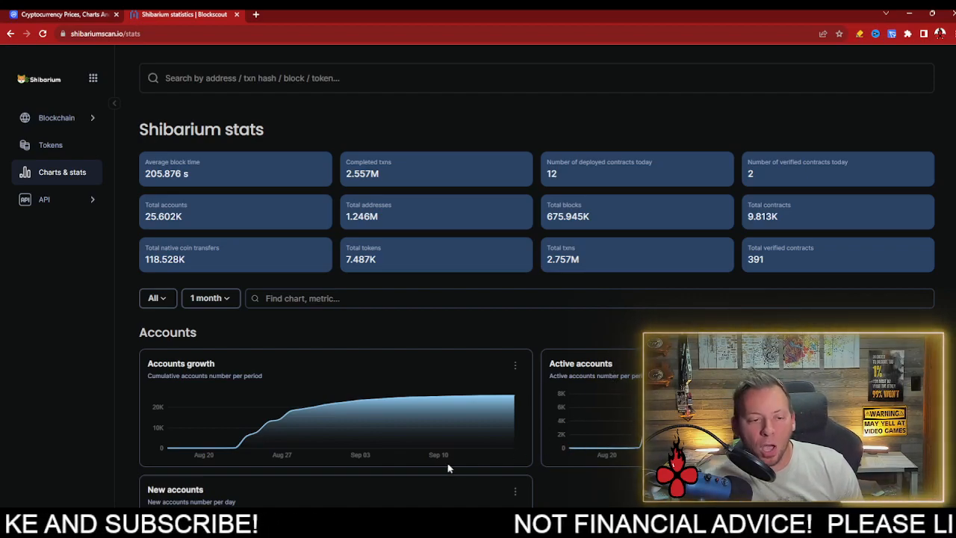
mouse_move(93, 161)
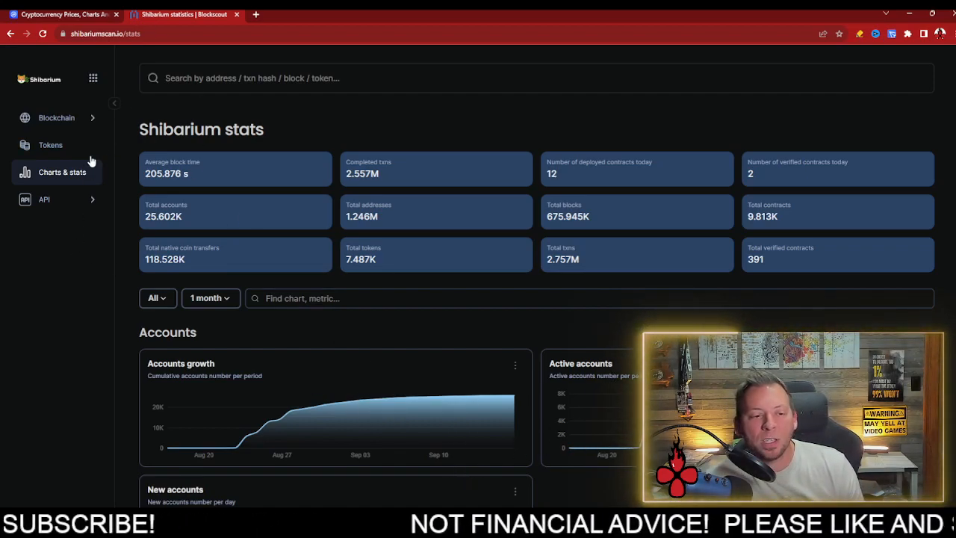
Go home via the Shibarium logo and bring the Daily transactions chart into view
click(39, 79)
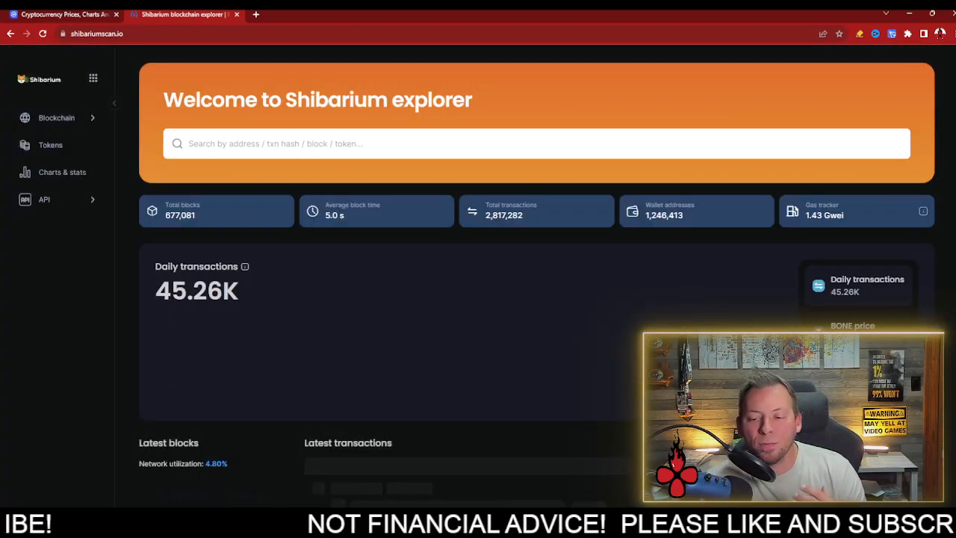
scroll(down, 3)
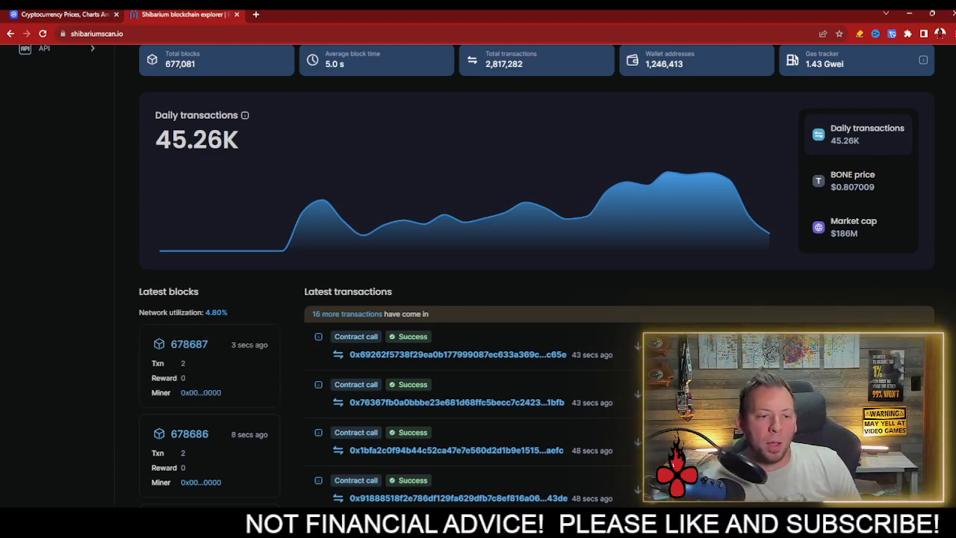
Review the New accounts and New transactions charts on Charts & stats, ending at the totals
click(63, 171)
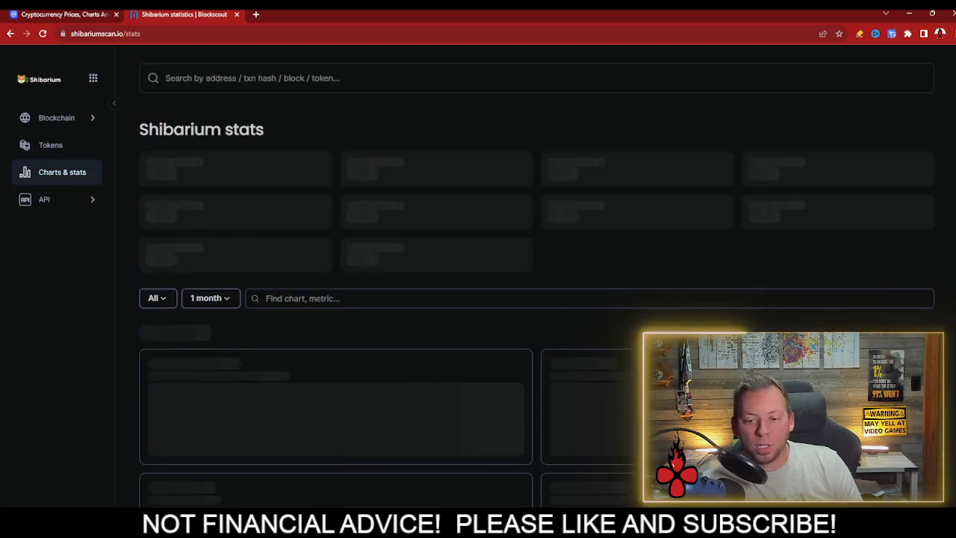
scroll(down, 3)
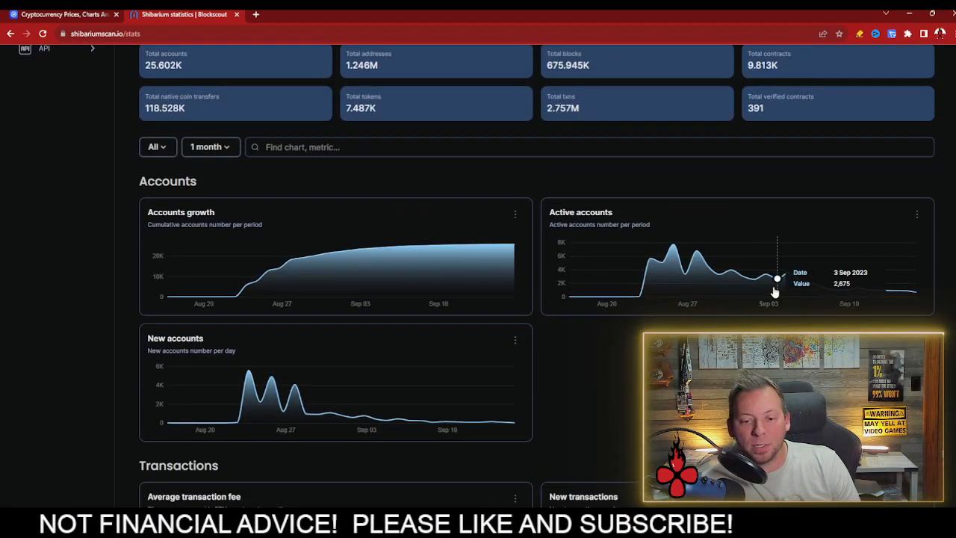
scroll(down, 3)
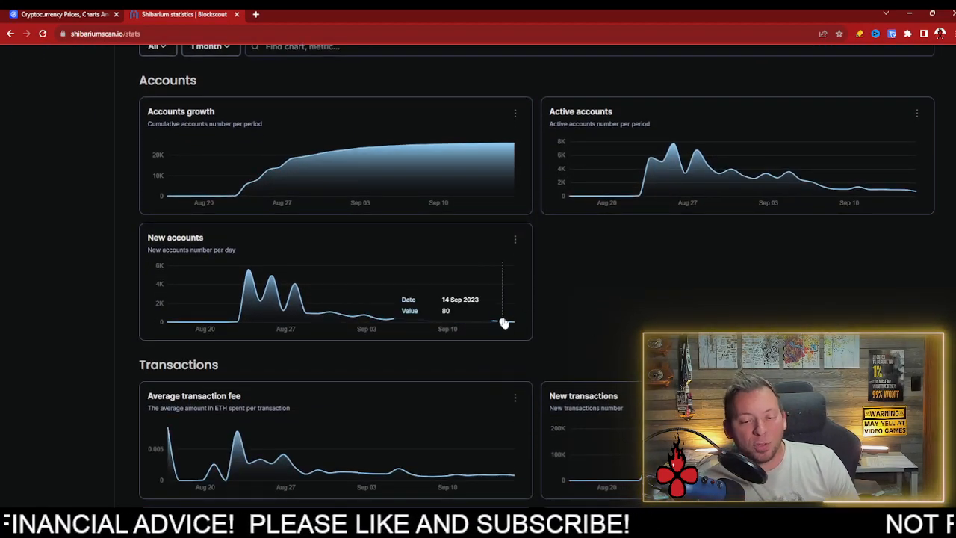
scroll(down, 3)
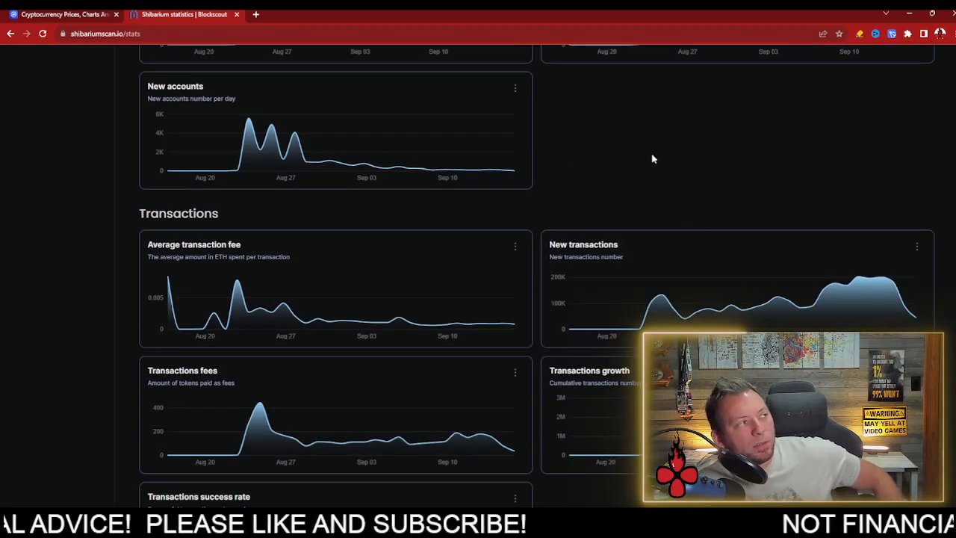
mouse_move(857, 196)
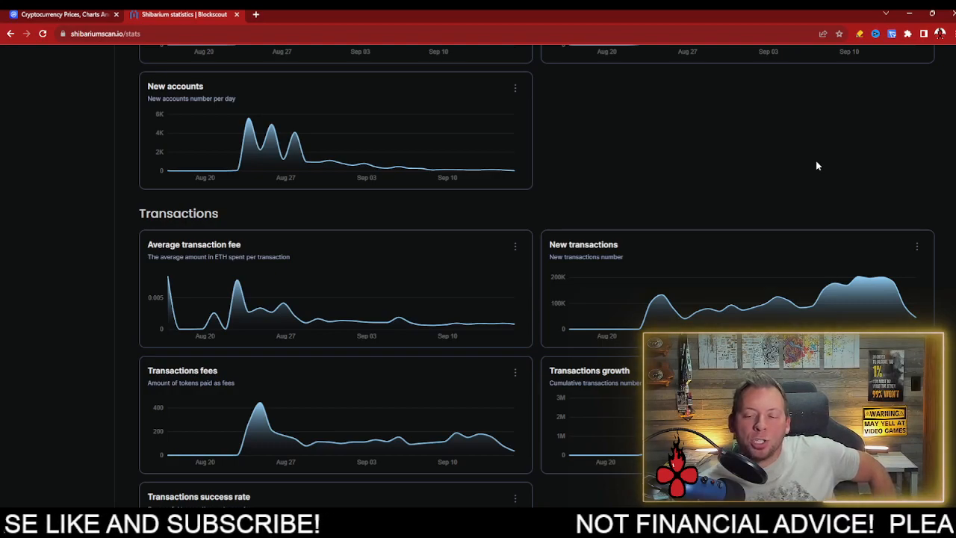
mouse_move(914, 306)
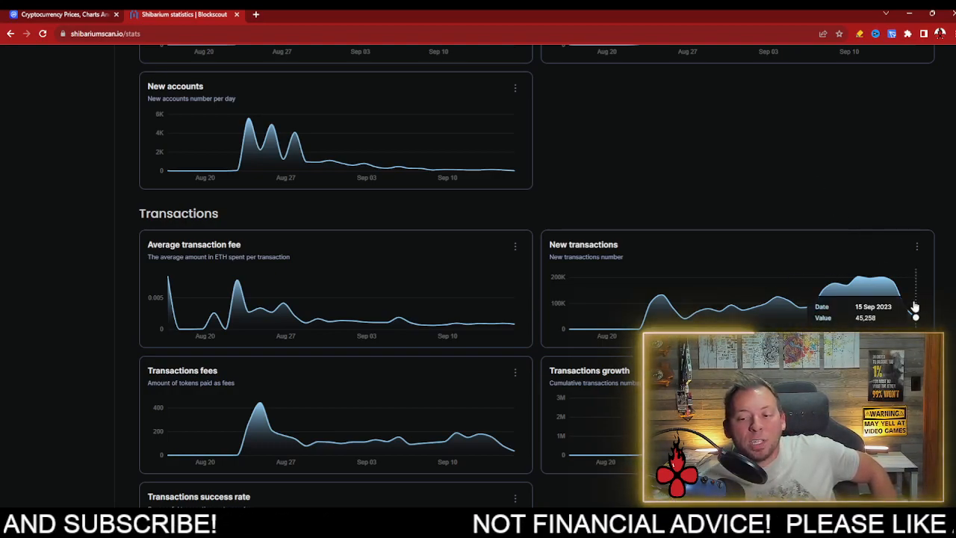
scroll(up, 3)
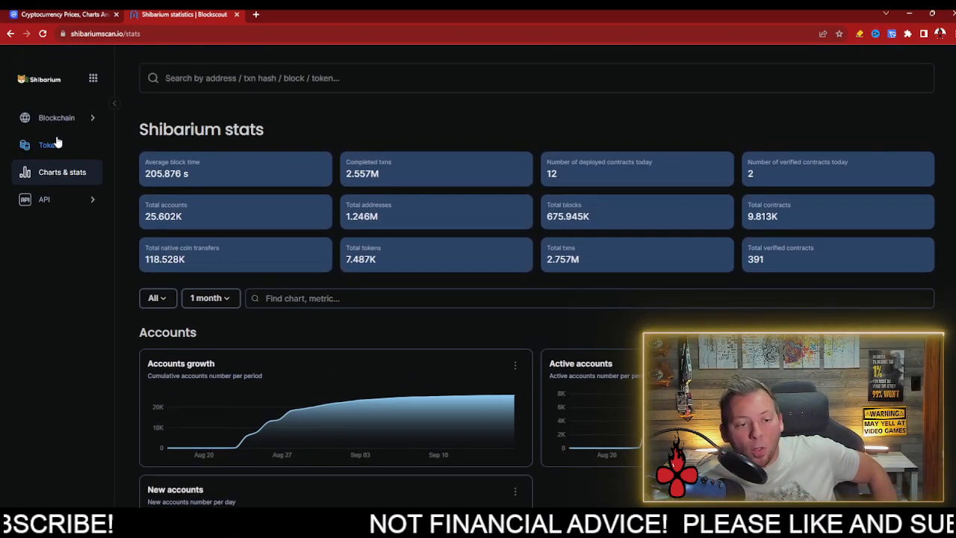
Return home and inspect the latest points of the Daily transactions chart
click(38, 78)
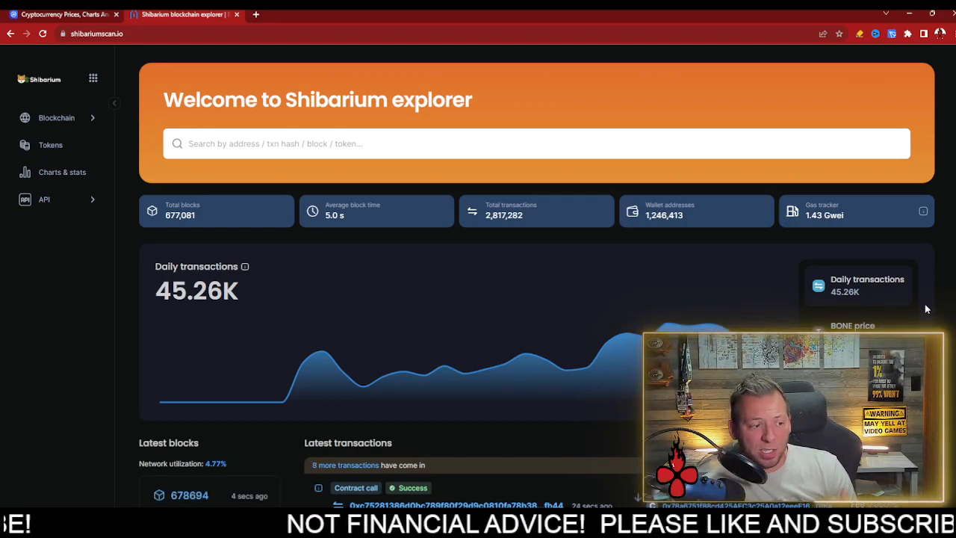
scroll(down, 3)
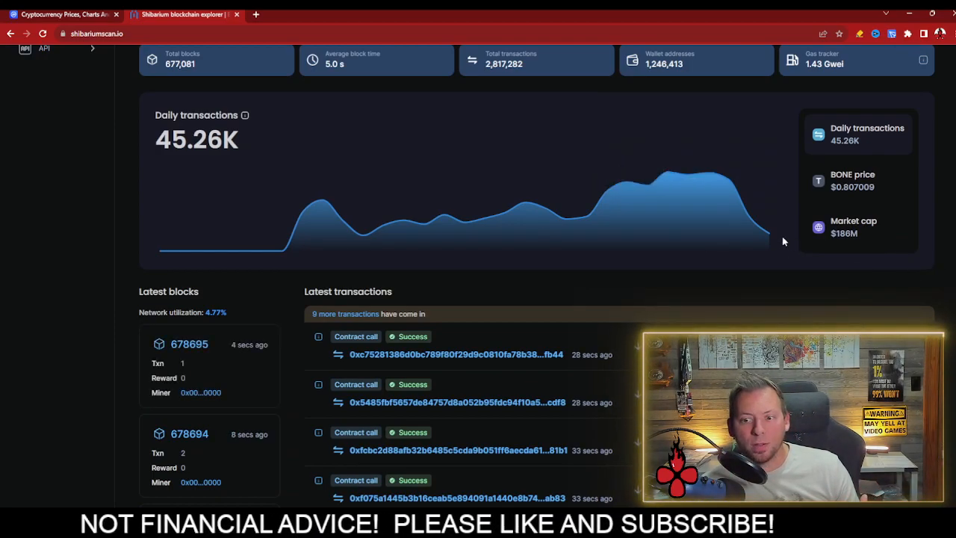
mouse_move(765, 230)
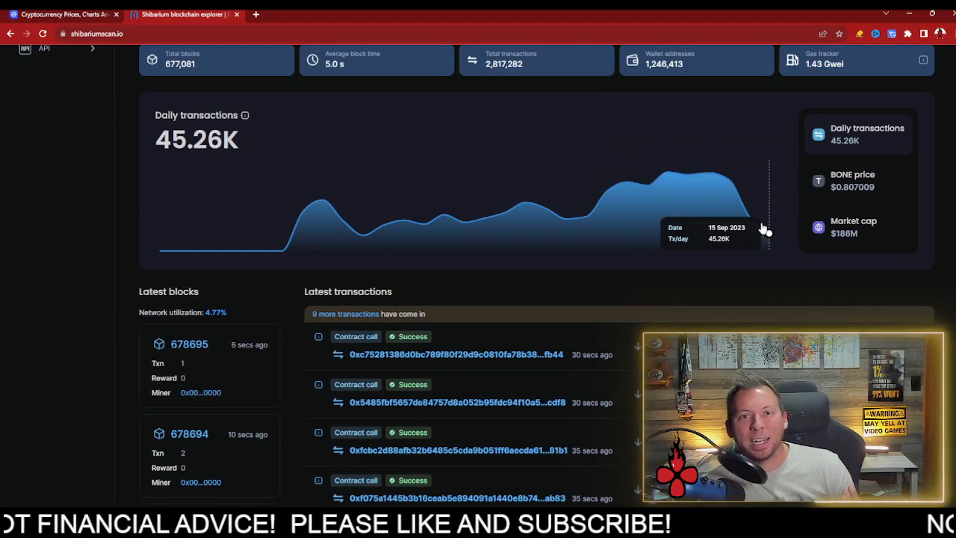
mouse_move(938, 188)
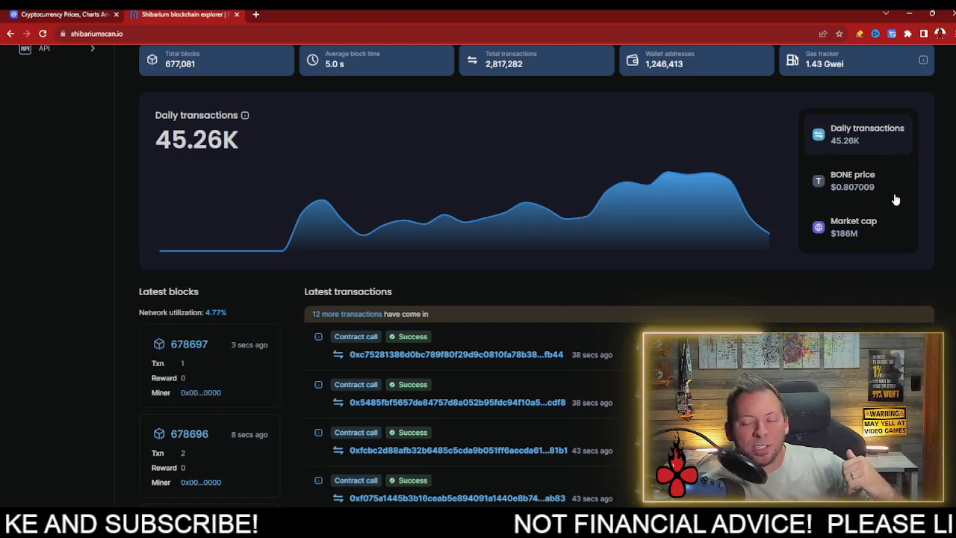
mouse_move(889, 206)
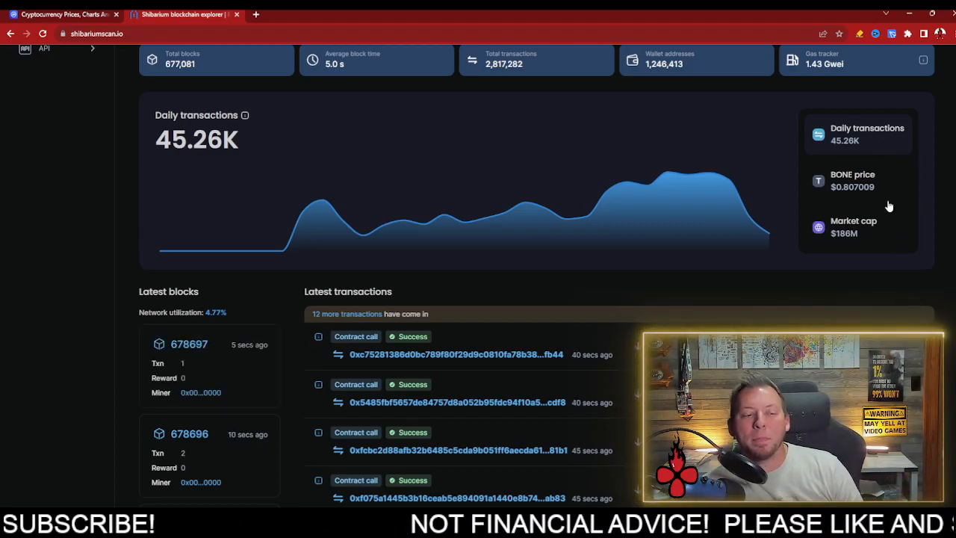